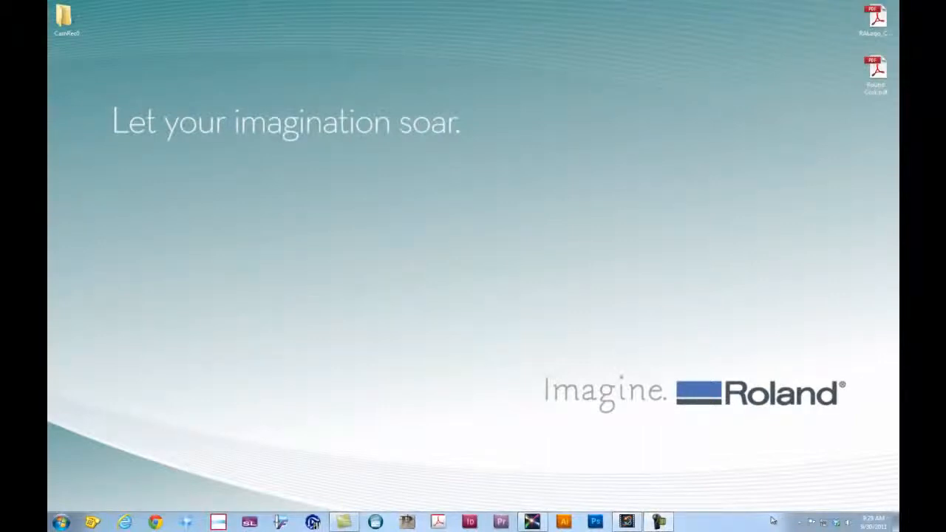
mouse_move(531, 522)
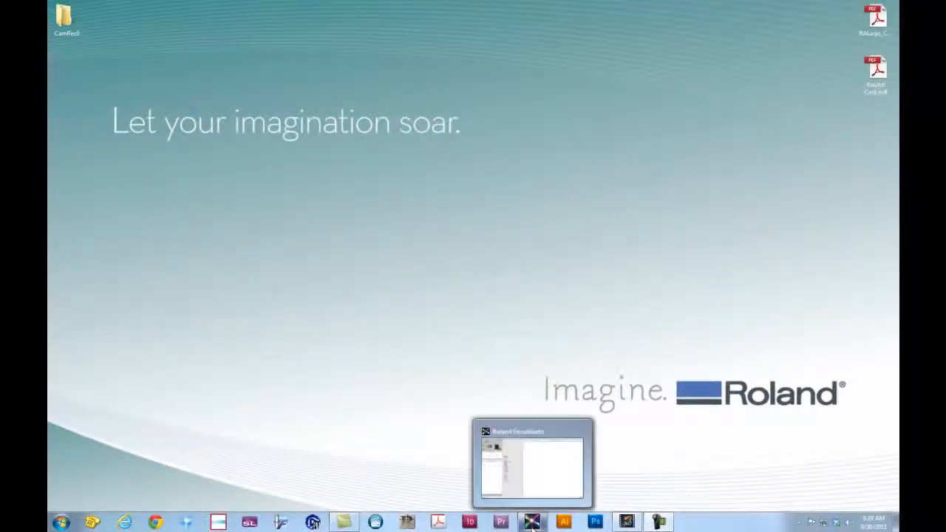
Bring the Roland VersaWorks window to the front from the taskbar
click(532, 462)
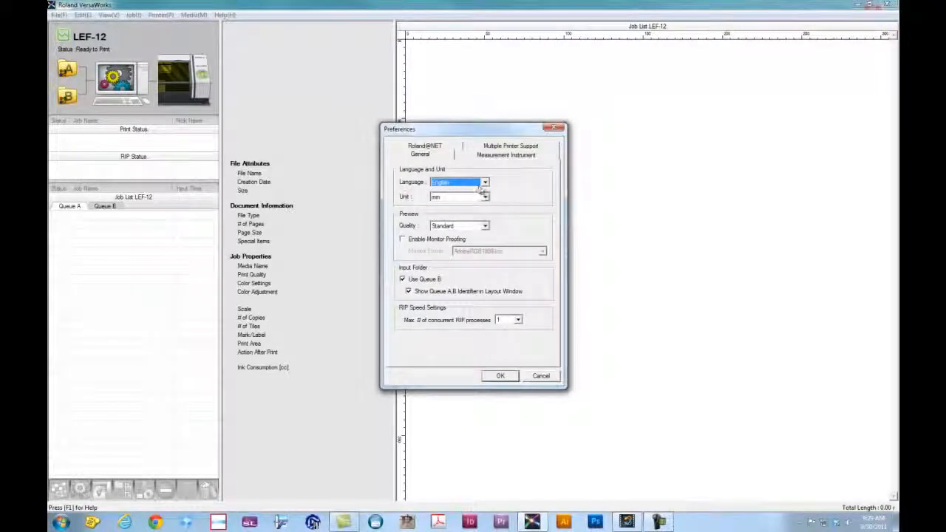
Set preferences to inch units and High Quality preview, and apply them
click(485, 196)
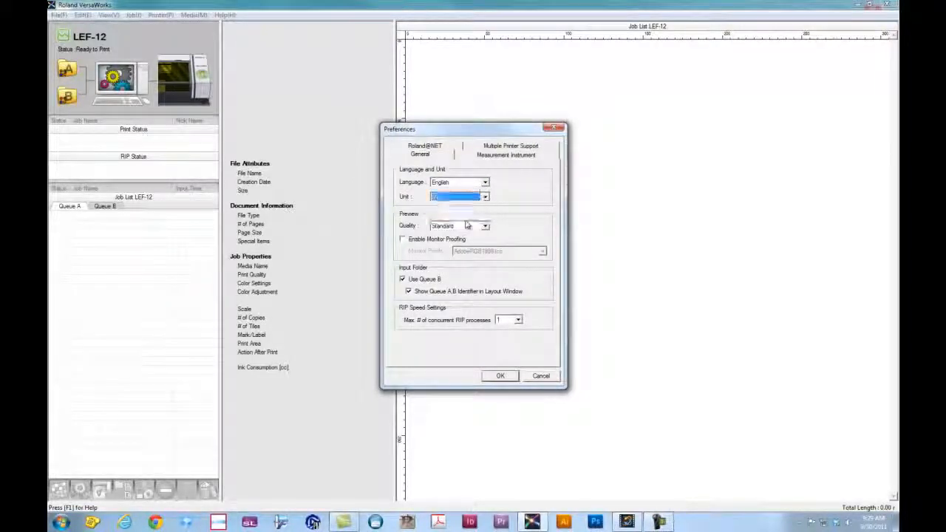
mouse_move(522, 230)
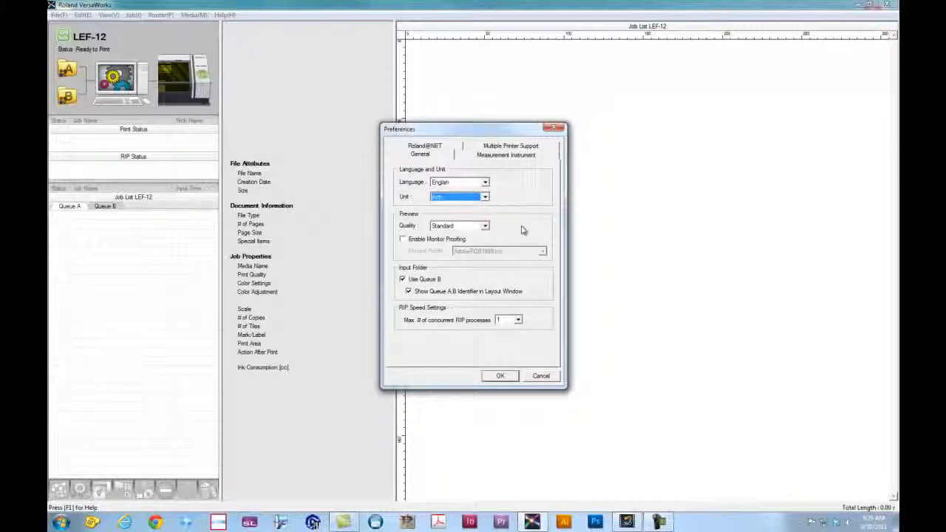
mouse_move(498, 231)
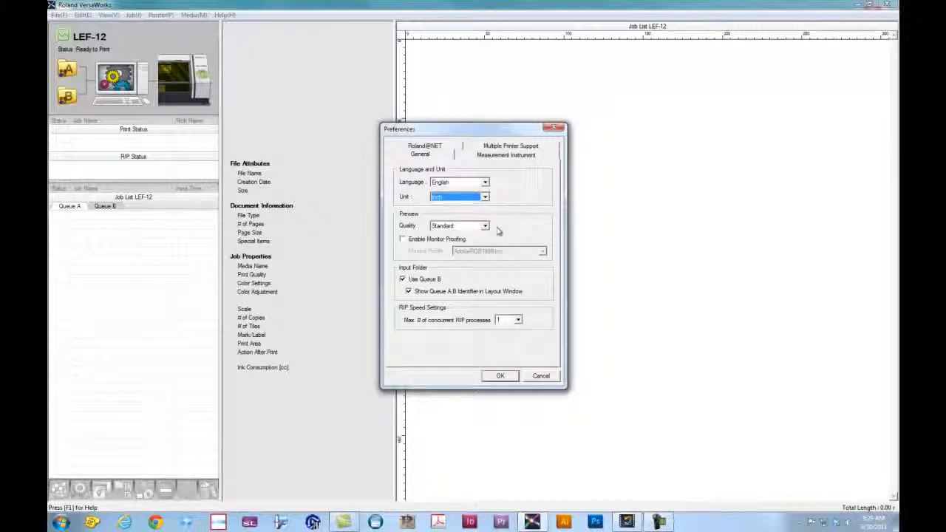
click(484, 226)
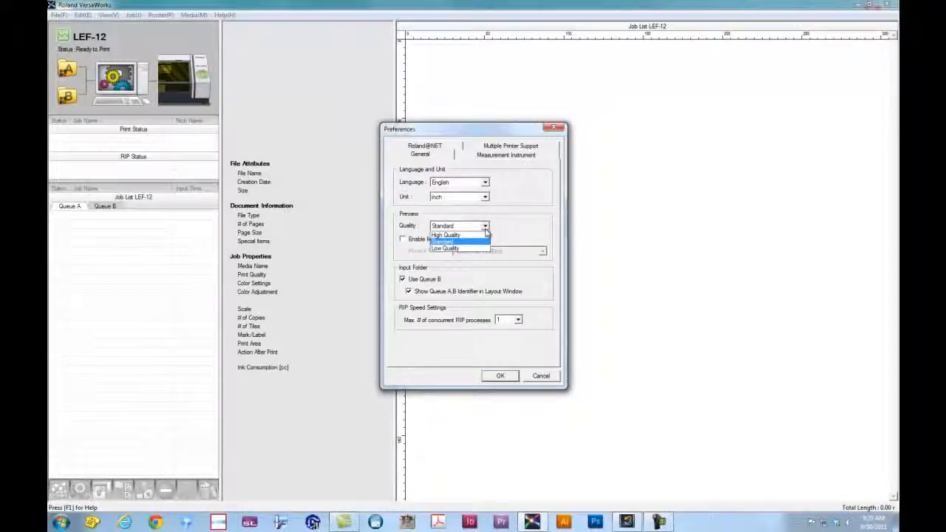
mouse_move(446, 235)
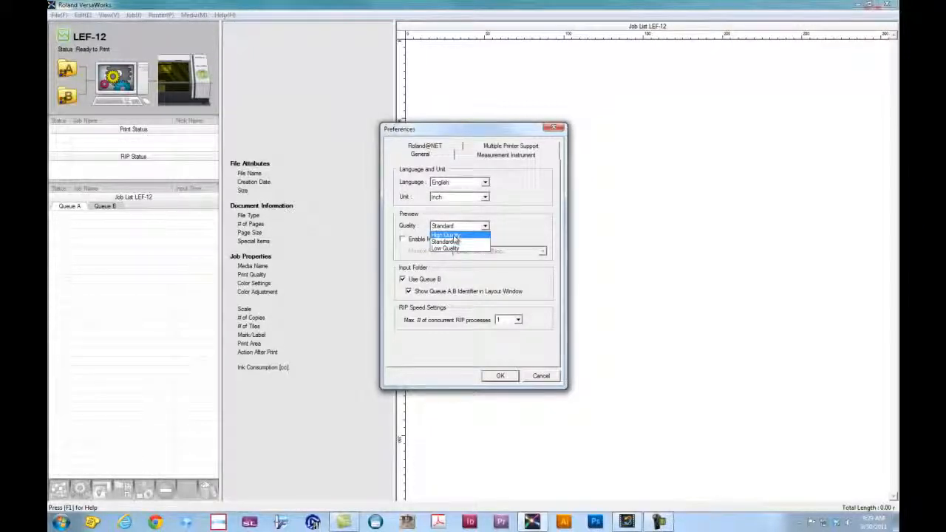
click(445, 235)
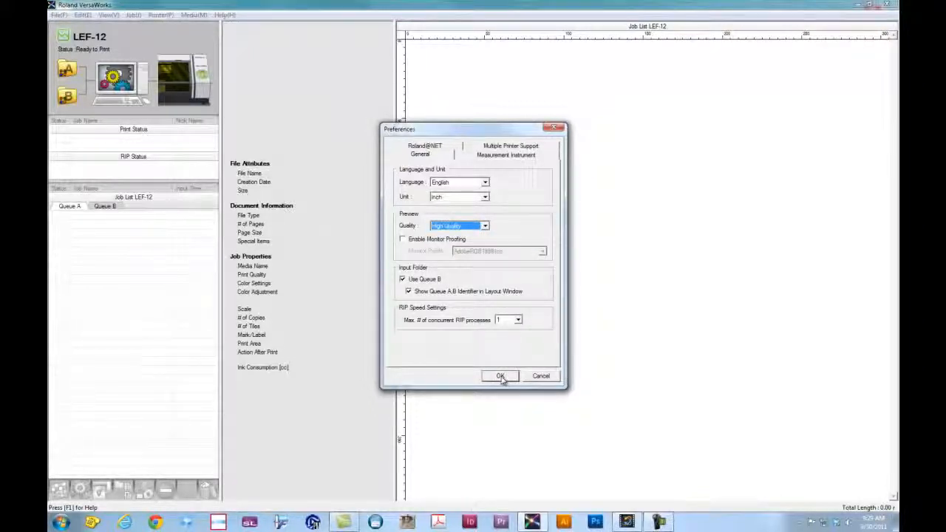
click(500, 376)
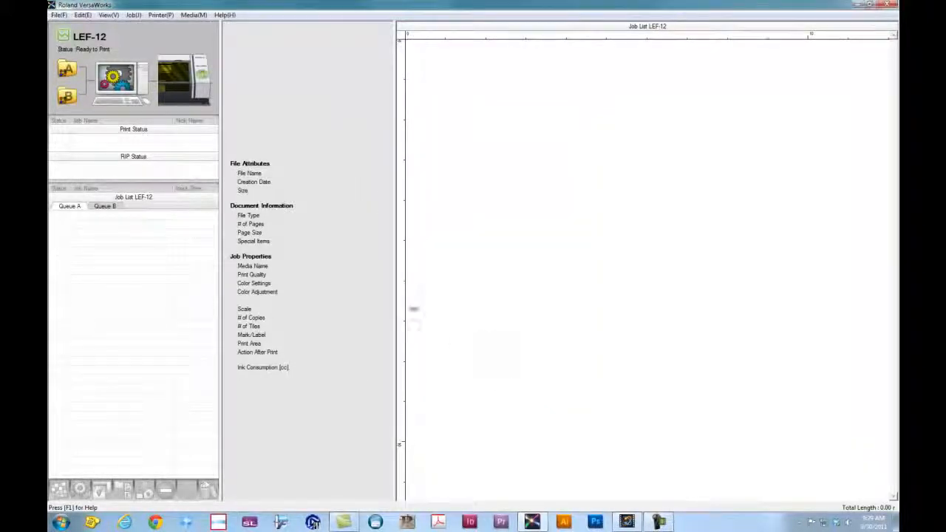
mouse_move(412, 306)
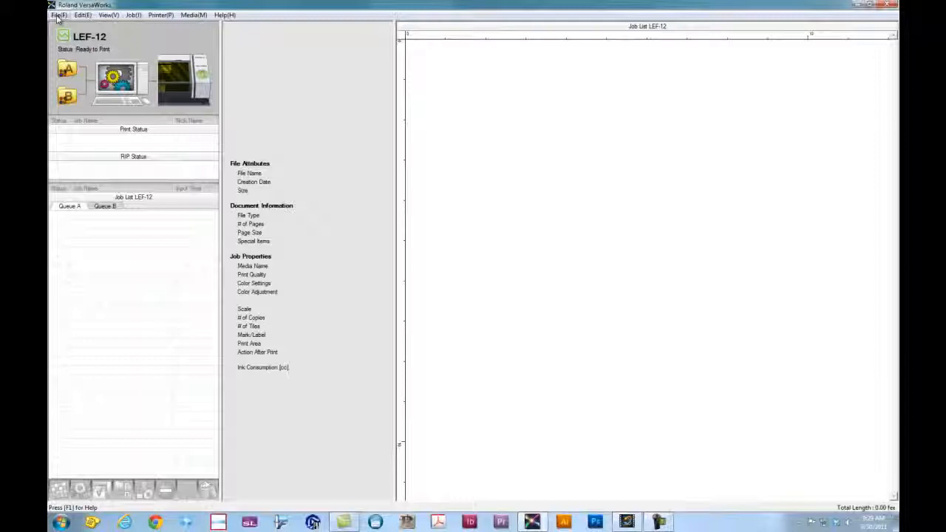
Add RALogo_CMYK+WH_Acrylic.pdf from the Desktop as a job in Queue A
click(57, 14)
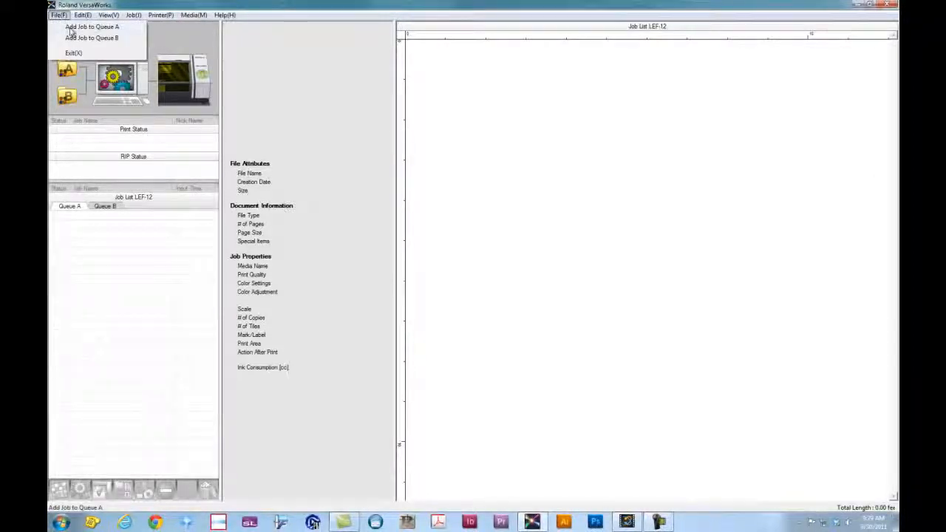
click(92, 27)
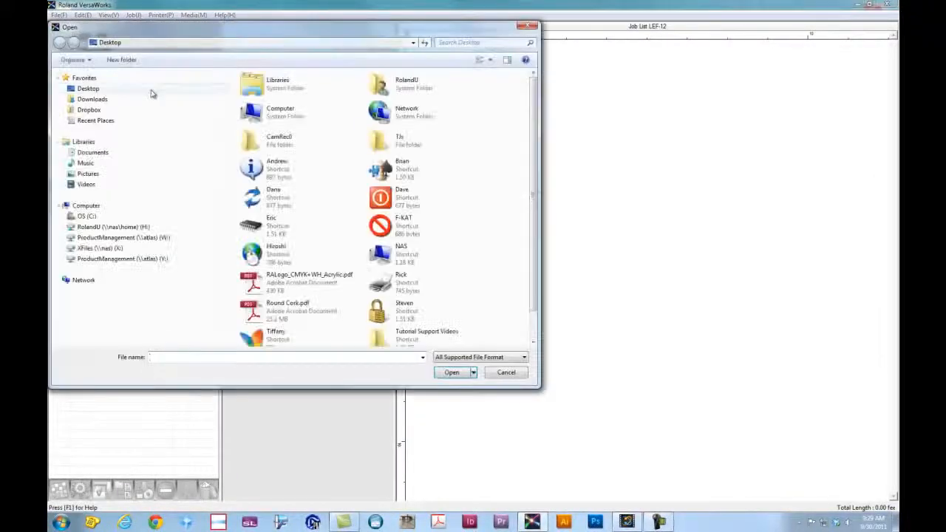
click(88, 88)
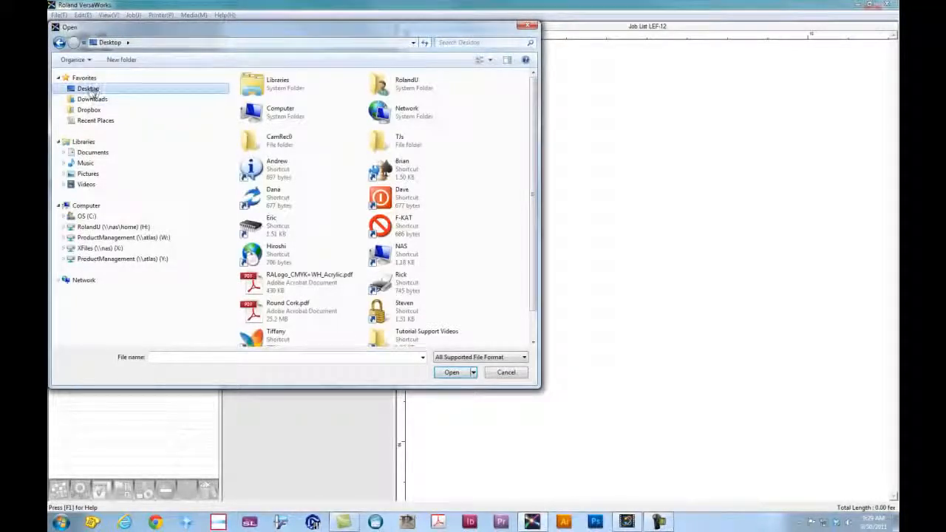
click(309, 283)
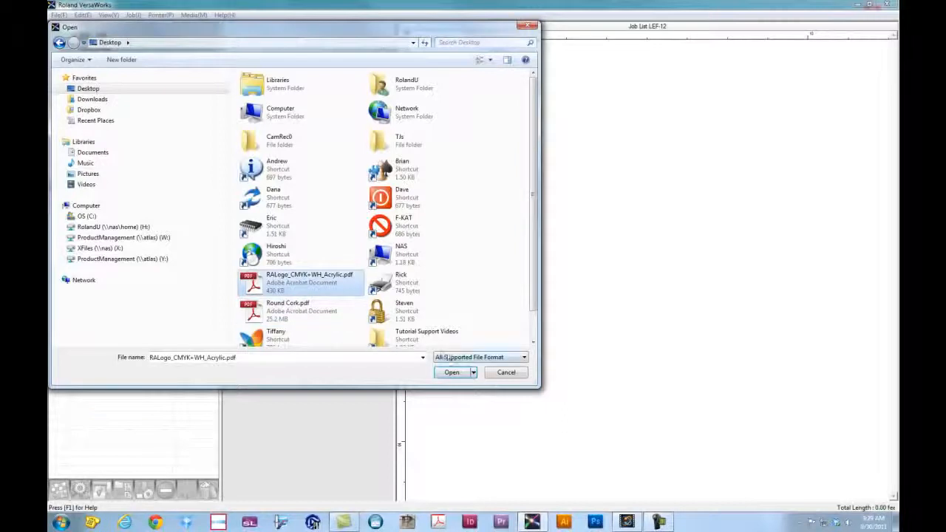
click(451, 371)
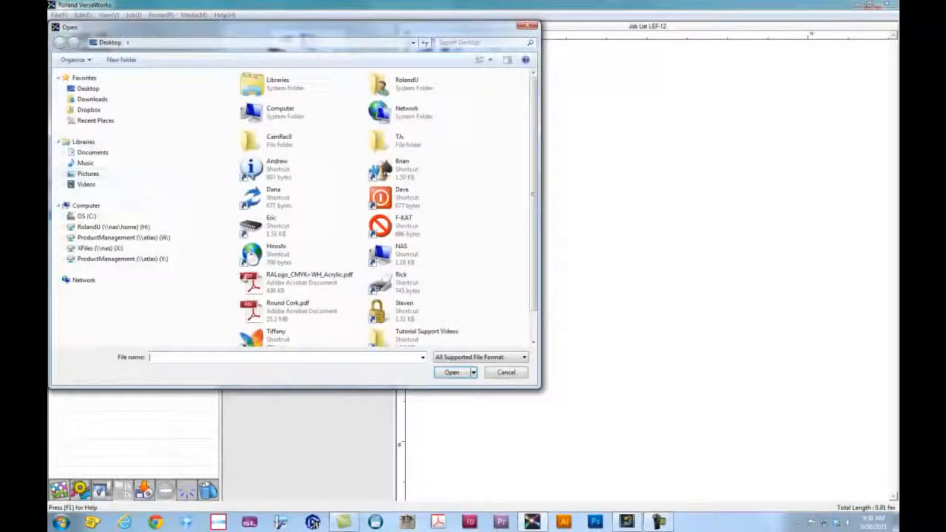
click(451, 372)
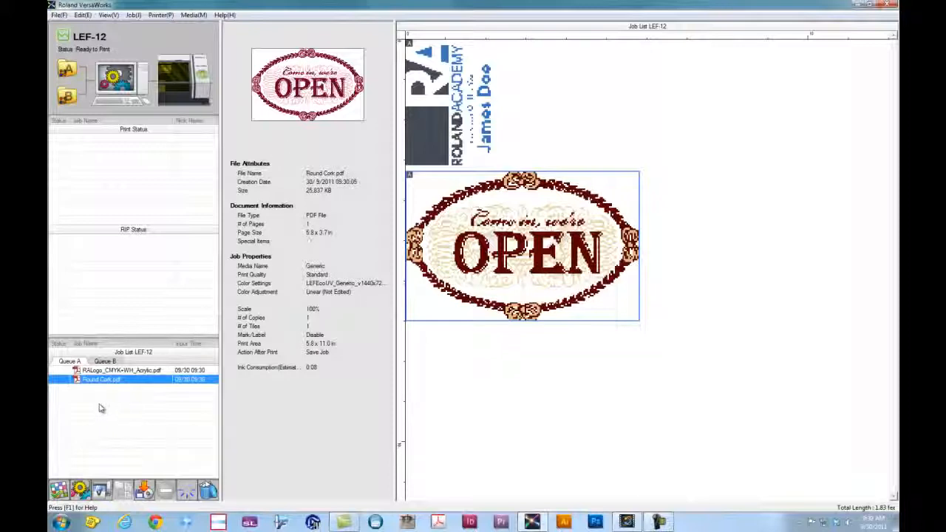
Select the RALogo_CMYK+WH_Acrylic job in the Queue A list
click(120, 370)
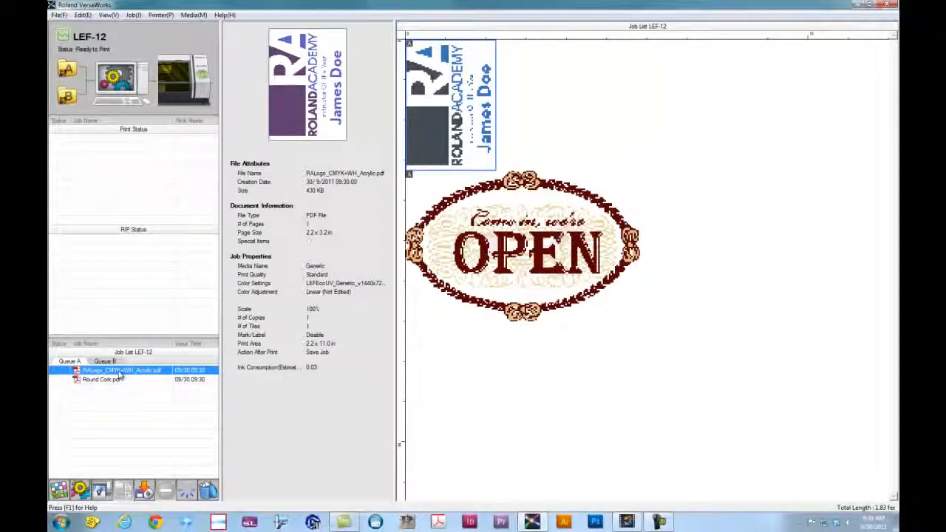
mouse_move(140, 376)
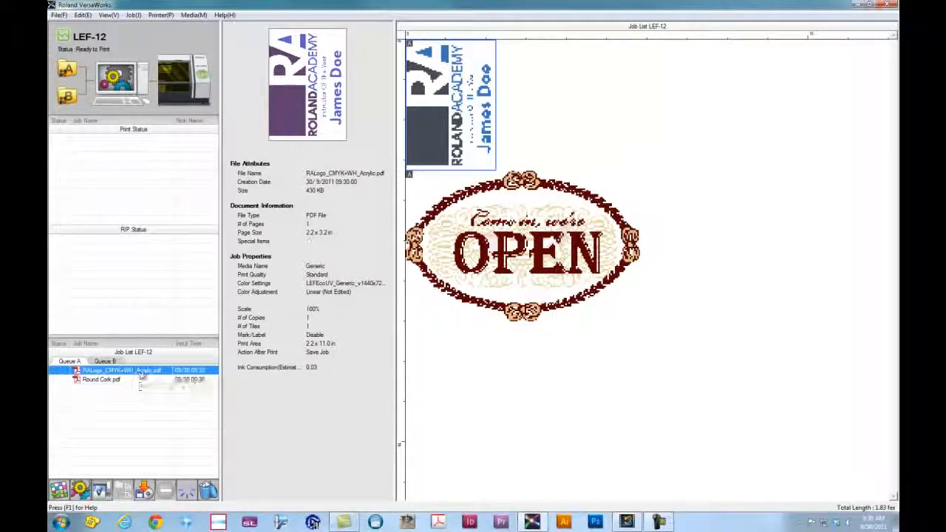
mouse_move(141, 373)
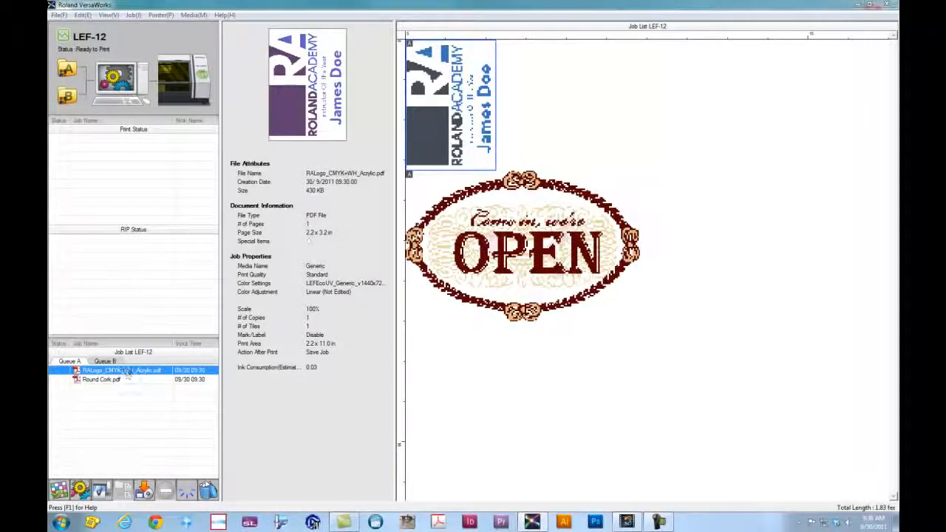
Give the logo job 2.99 x 3.99 in media from the printer, centered and mirrored
double_click(118, 370)
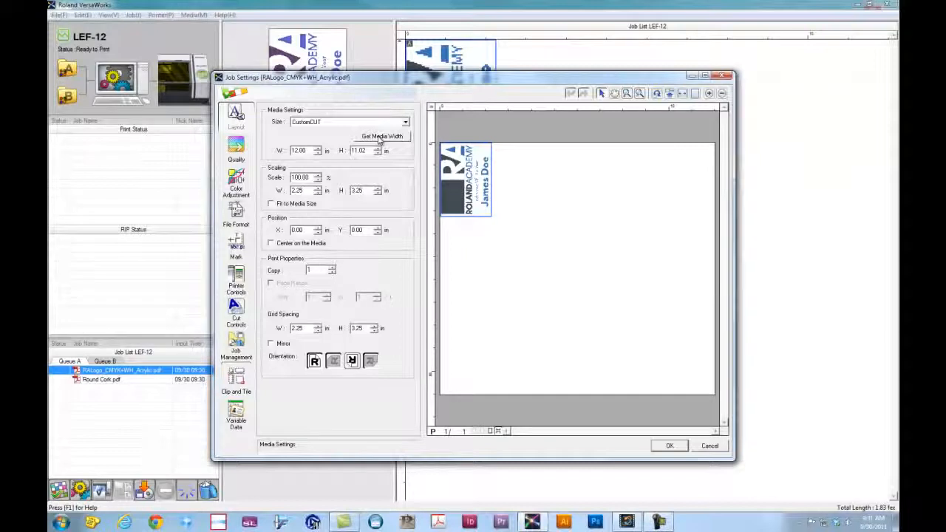
click(382, 137)
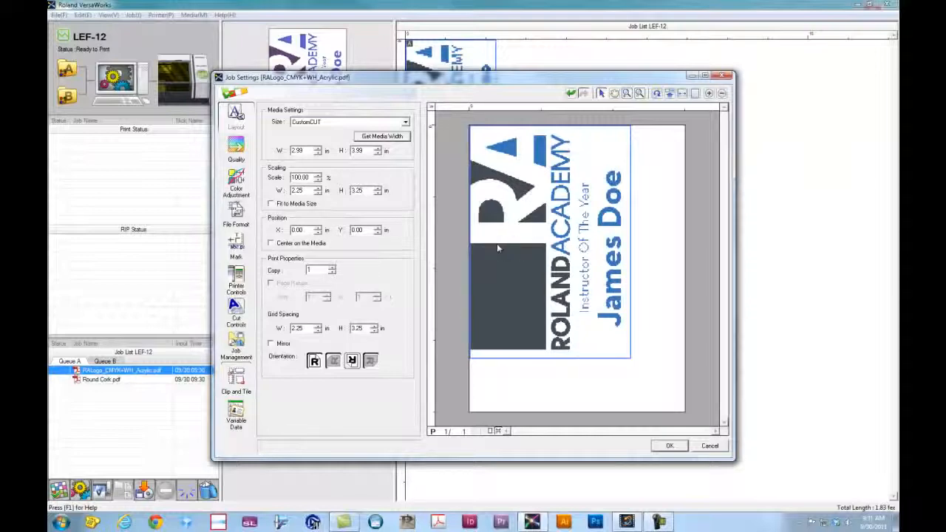
mouse_move(522, 264)
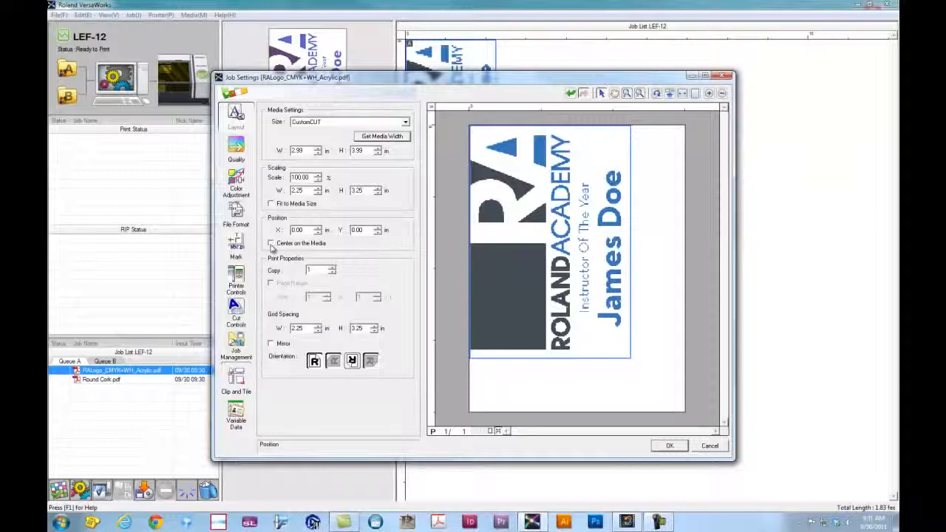
click(271, 243)
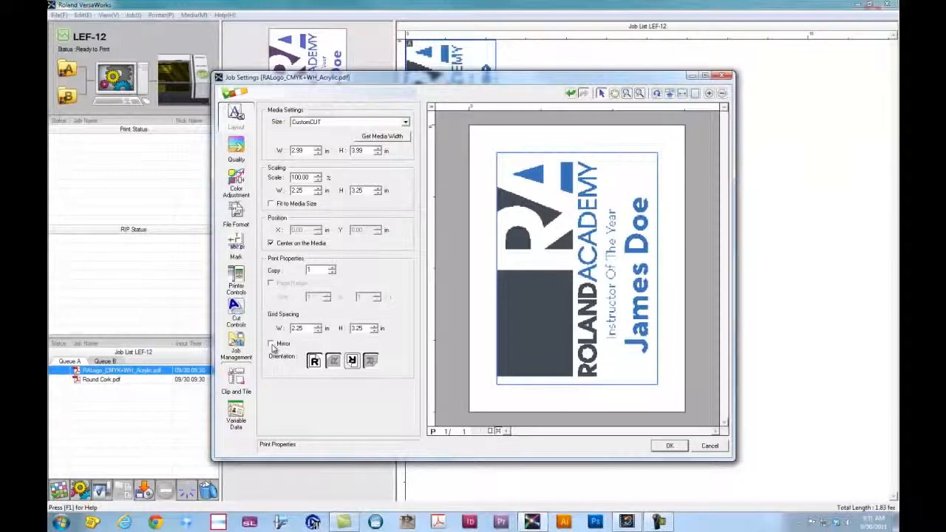
click(271, 344)
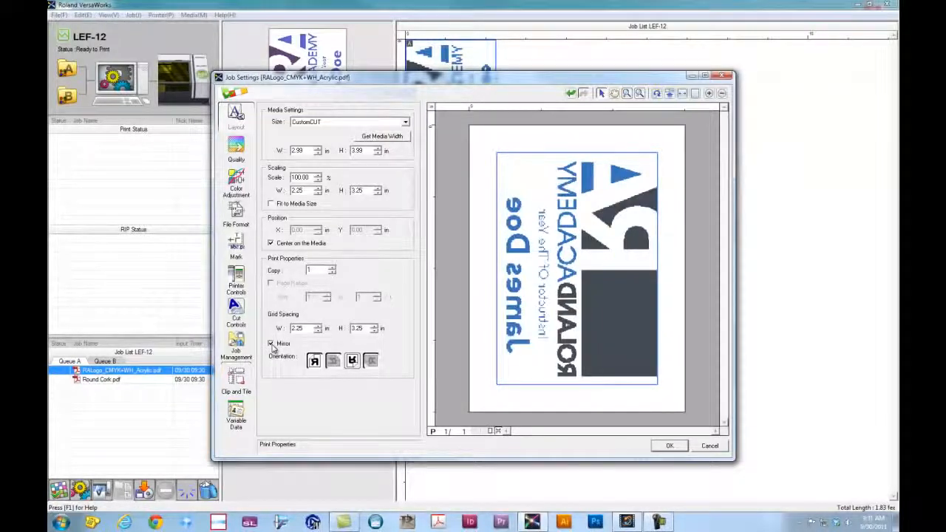
click(271, 343)
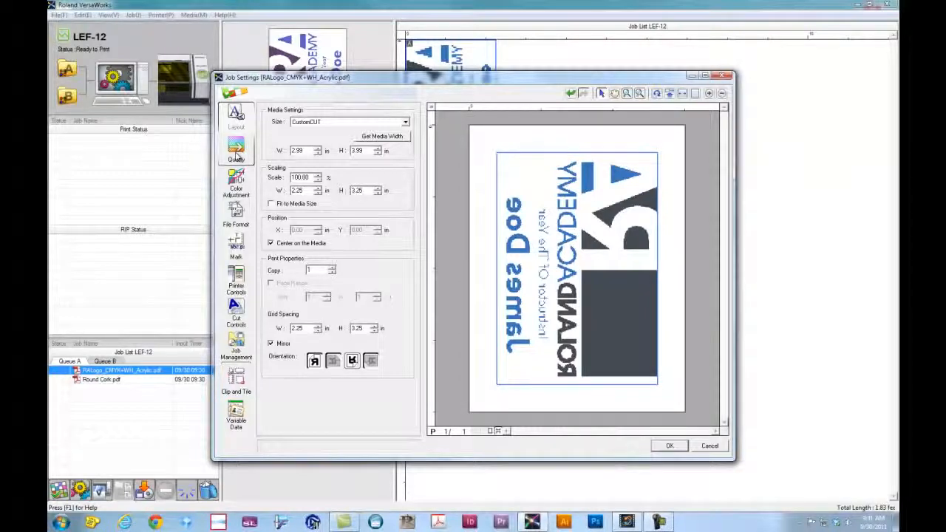
Print the logo job on Generic media in CMYK+White(v) mode, then check color levels
click(235, 148)
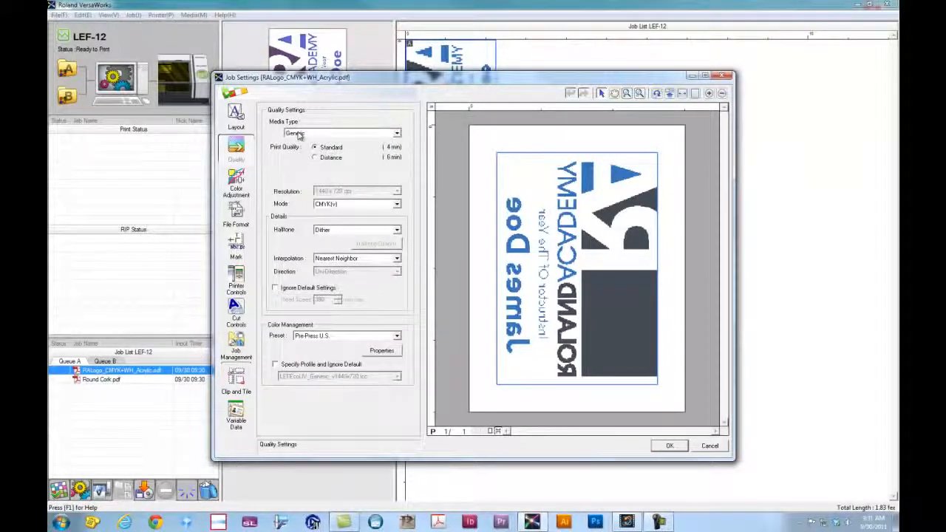
click(397, 133)
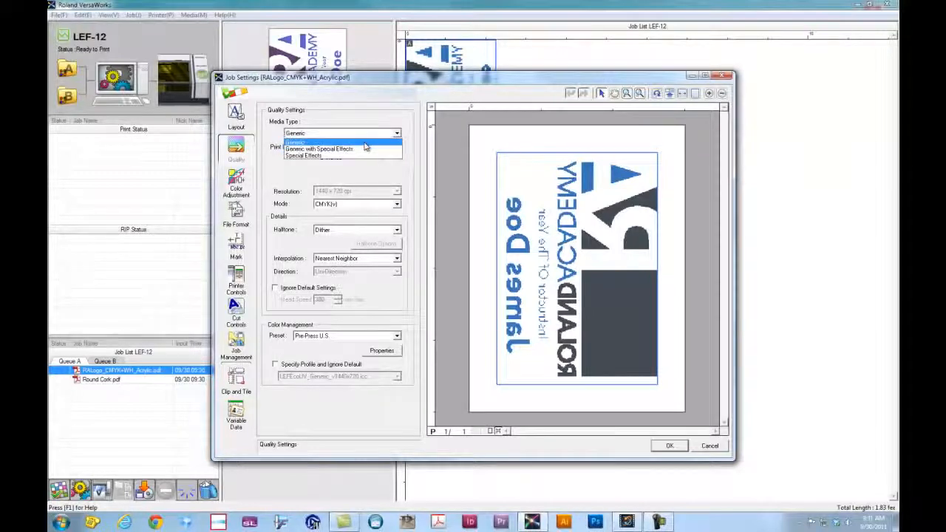
click(294, 142)
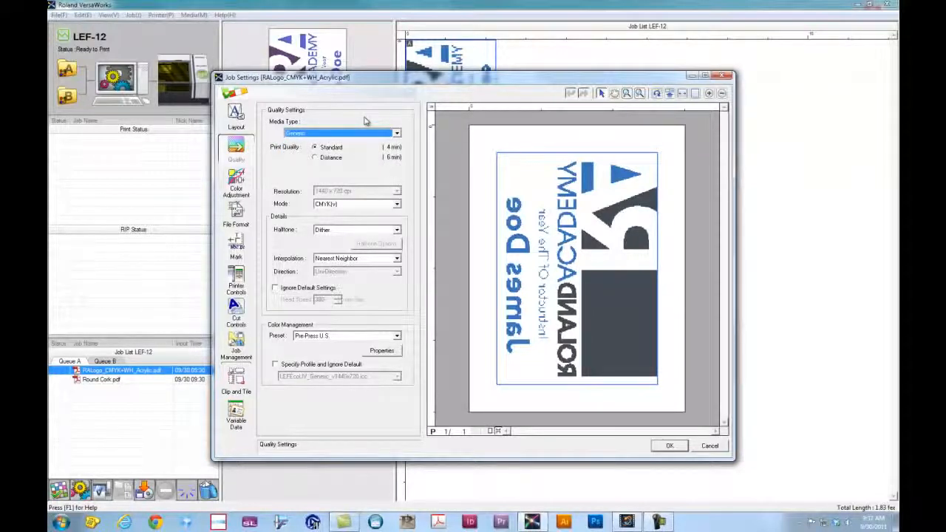
click(397, 203)
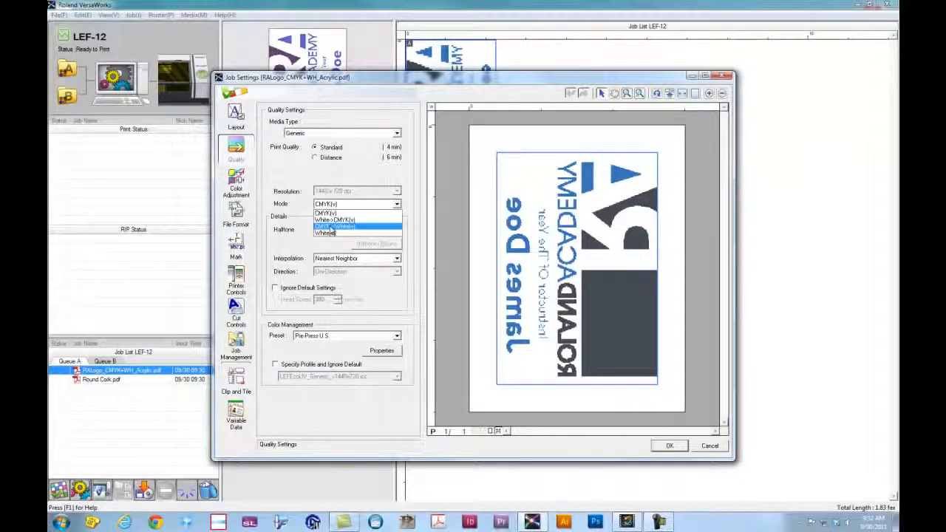
click(355, 226)
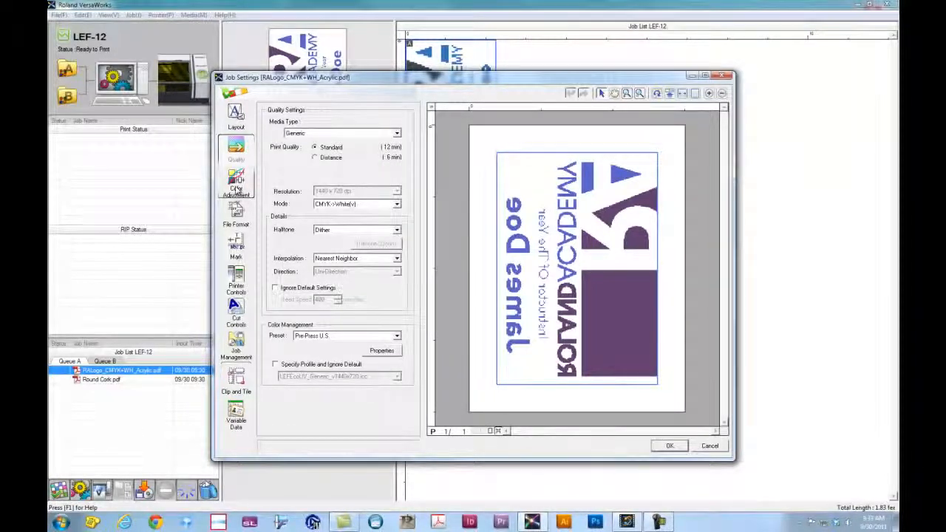
click(235, 184)
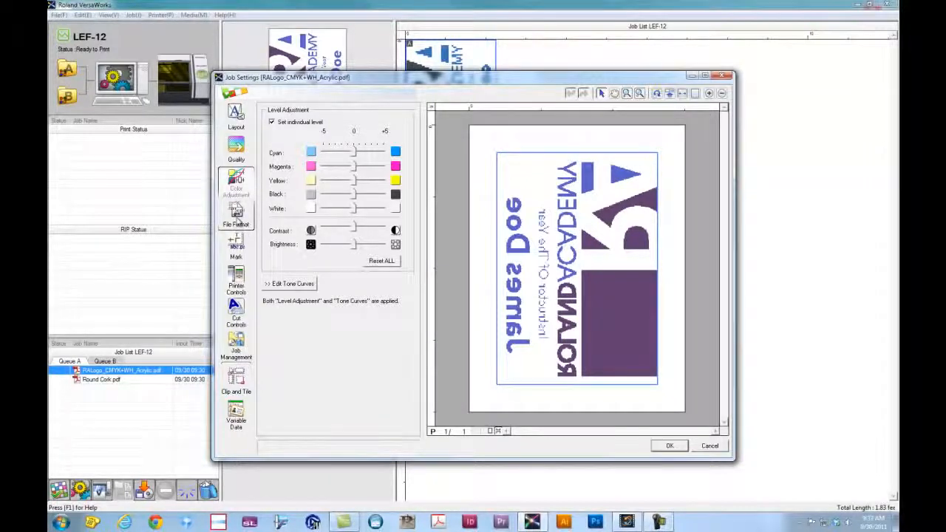
click(236, 214)
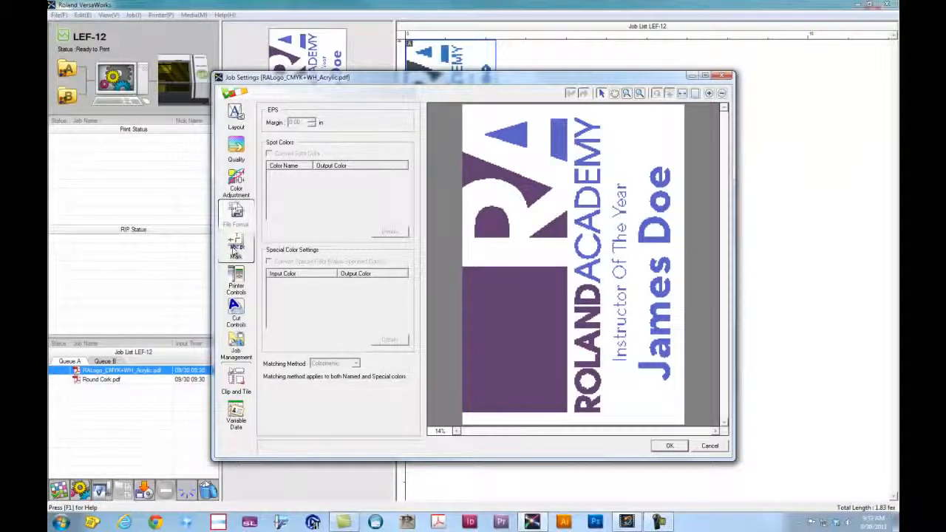
Review the logo job's Mark, Printer, Cut and Job Management pages, returning to Quality
click(236, 249)
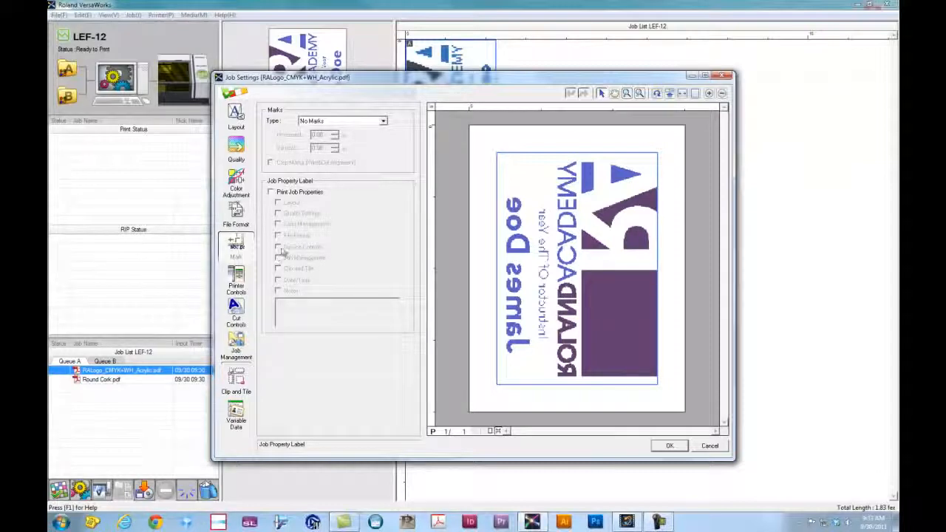
click(235, 284)
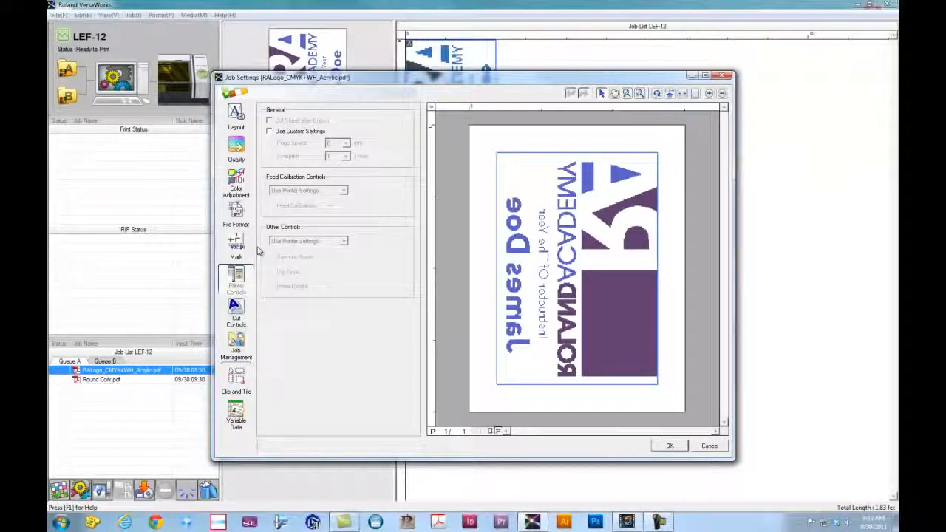
click(236, 311)
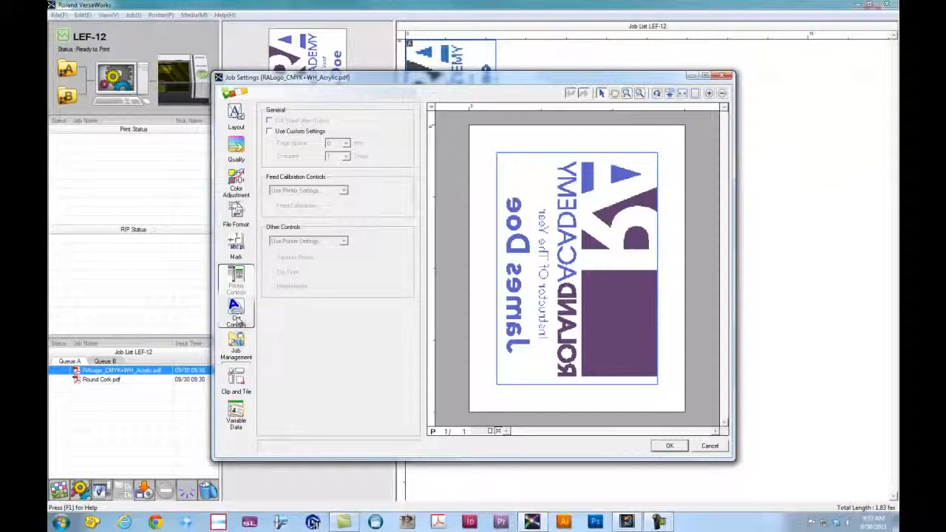
click(236, 310)
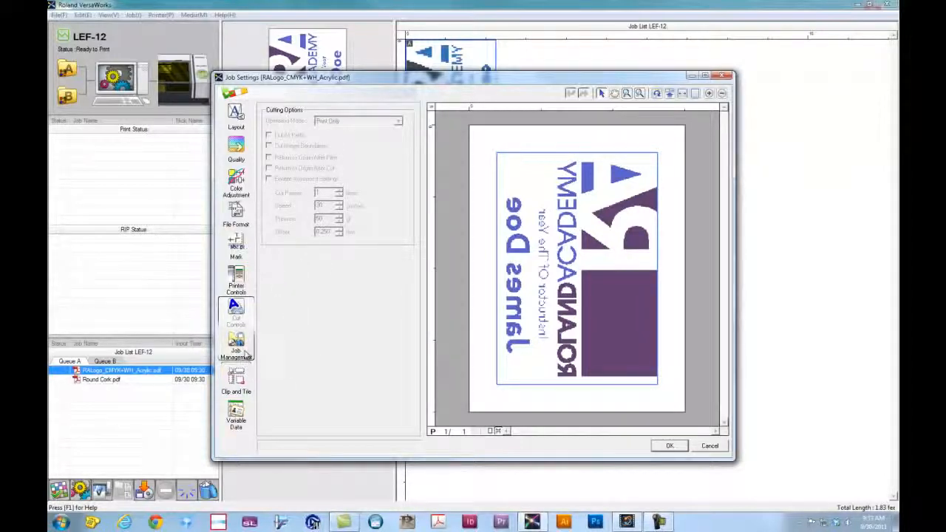
click(236, 384)
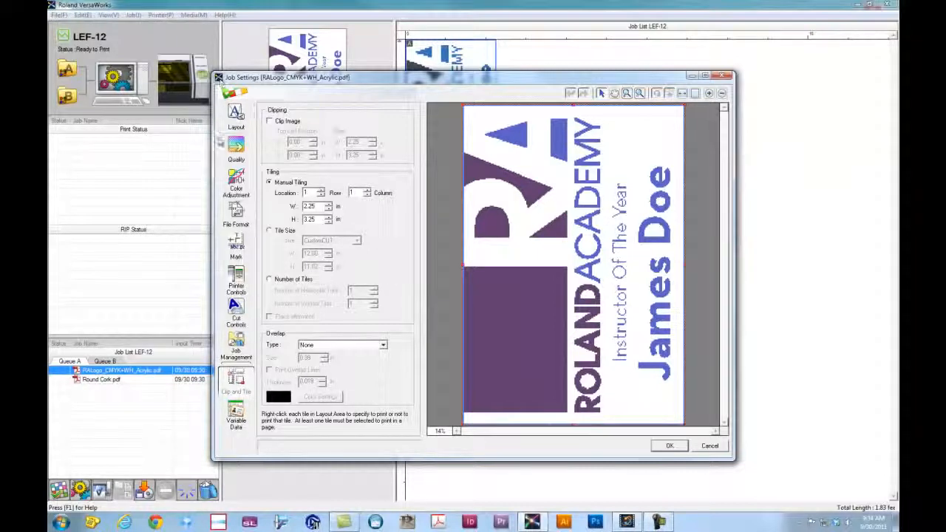
click(236, 148)
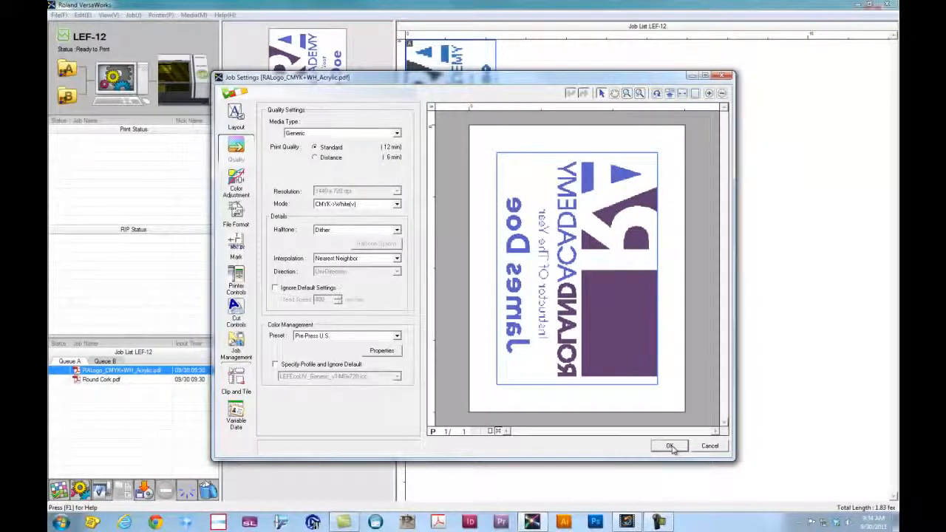
Apply the logo job settings and print the RALogo job from Queue A
click(670, 446)
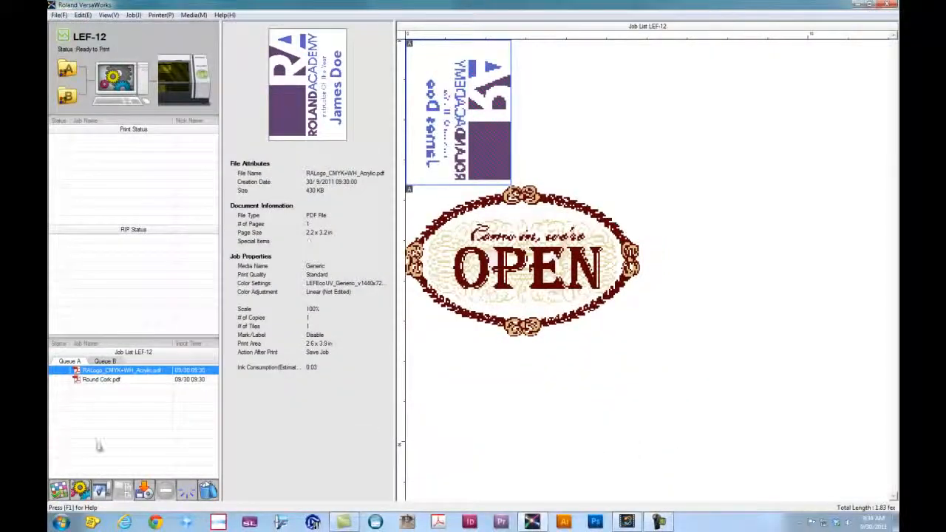
right_click(118, 370)
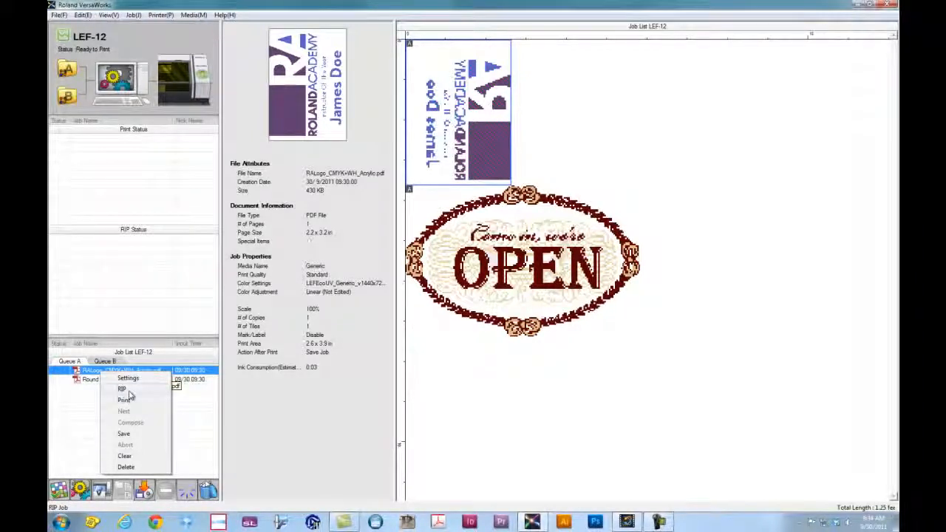
mouse_move(124, 400)
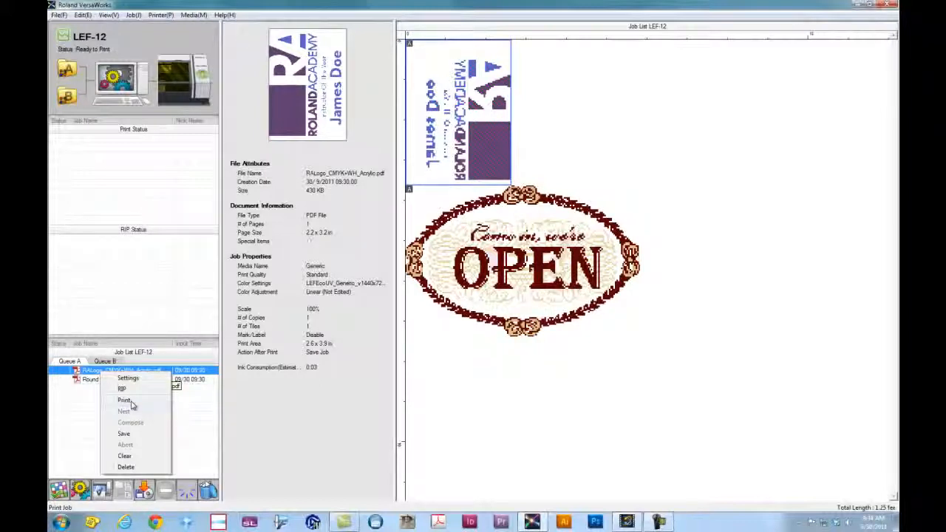
click(124, 400)
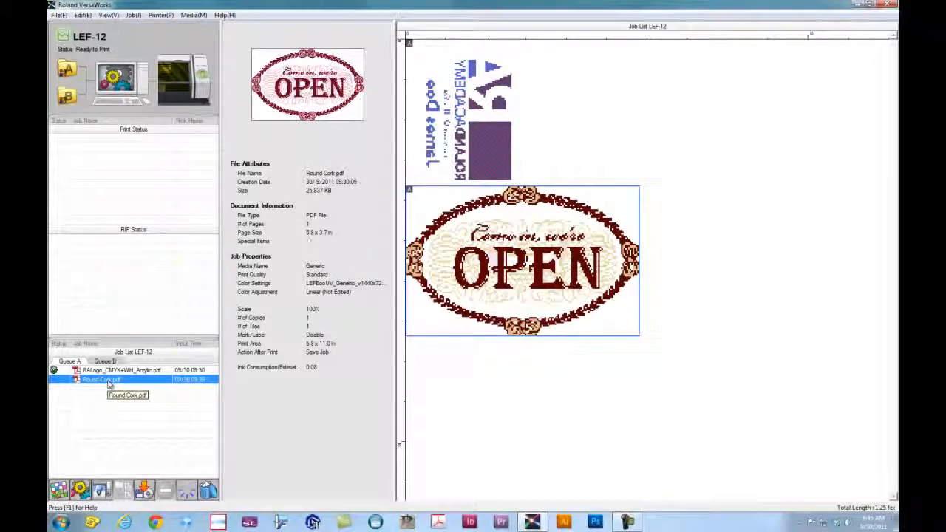
Put the Round Cork job on 7.00 x 7.00 in media, fitted and centered
double_click(101, 379)
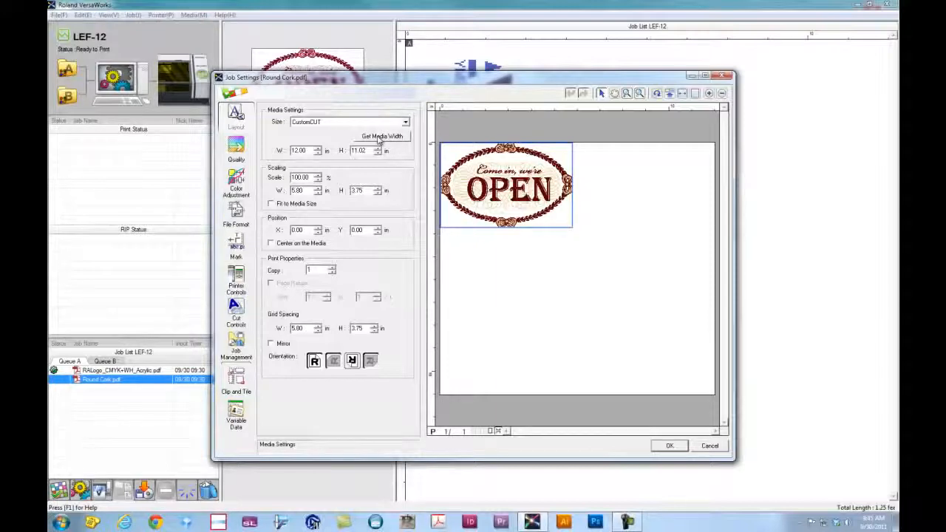
click(382, 136)
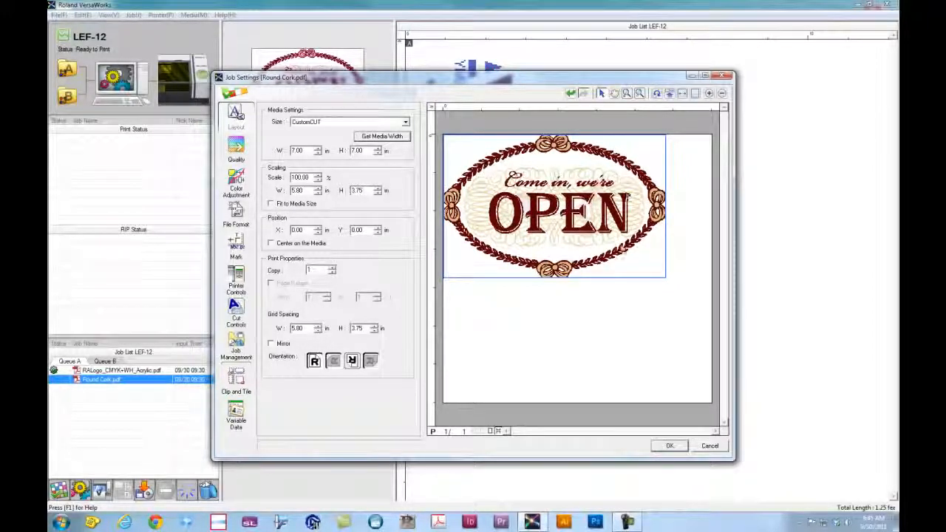
click(358, 230)
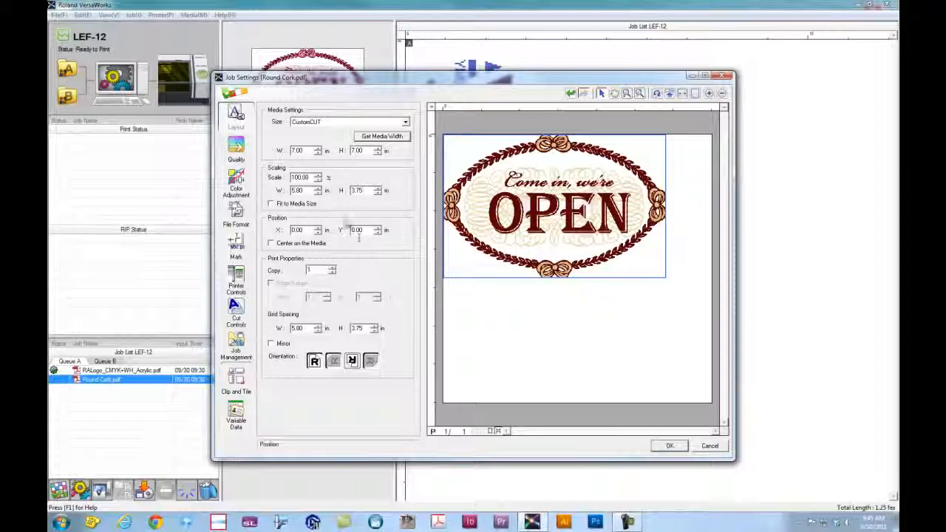
click(270, 203)
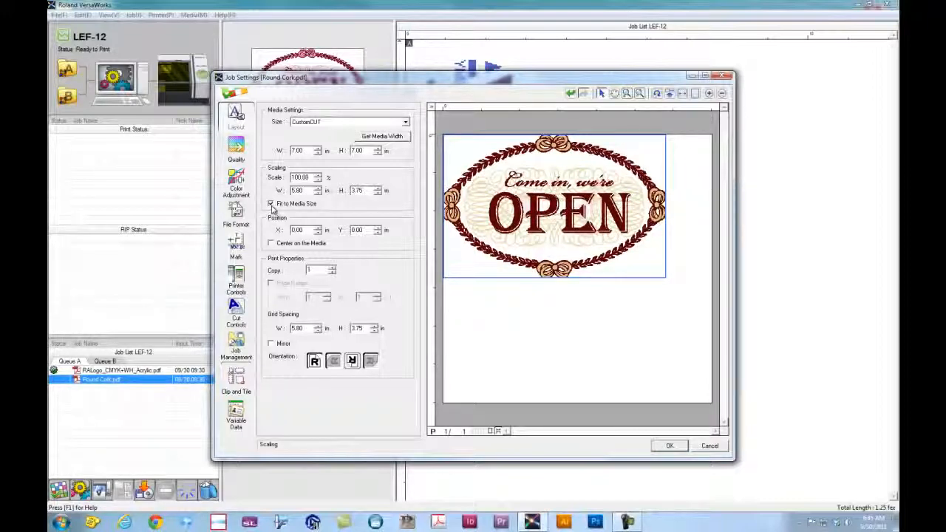
click(271, 203)
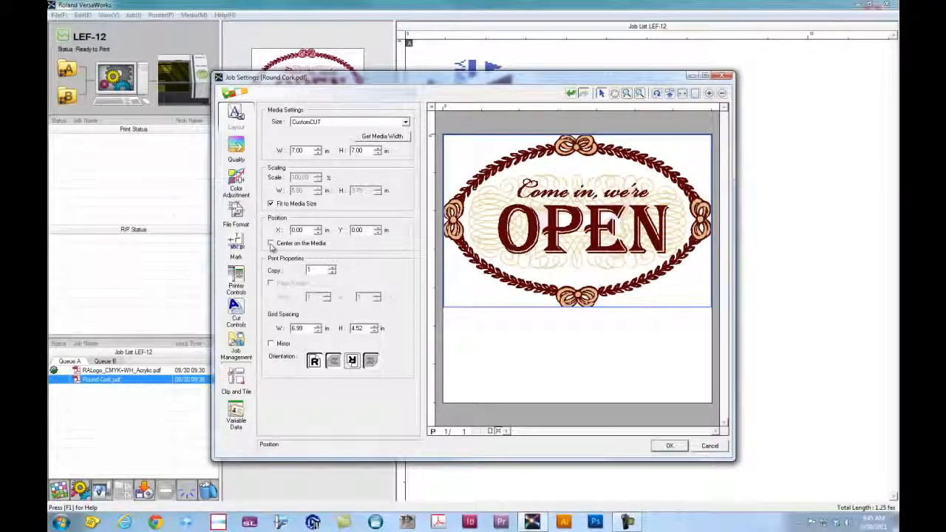
click(271, 244)
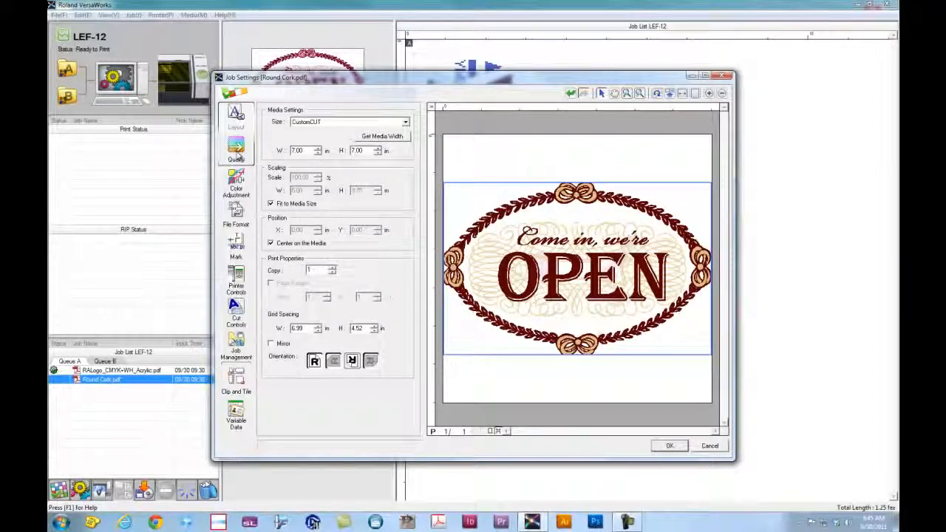
Set the Round Cork job to White->CMYK(v) mode with Standard print quality
click(236, 148)
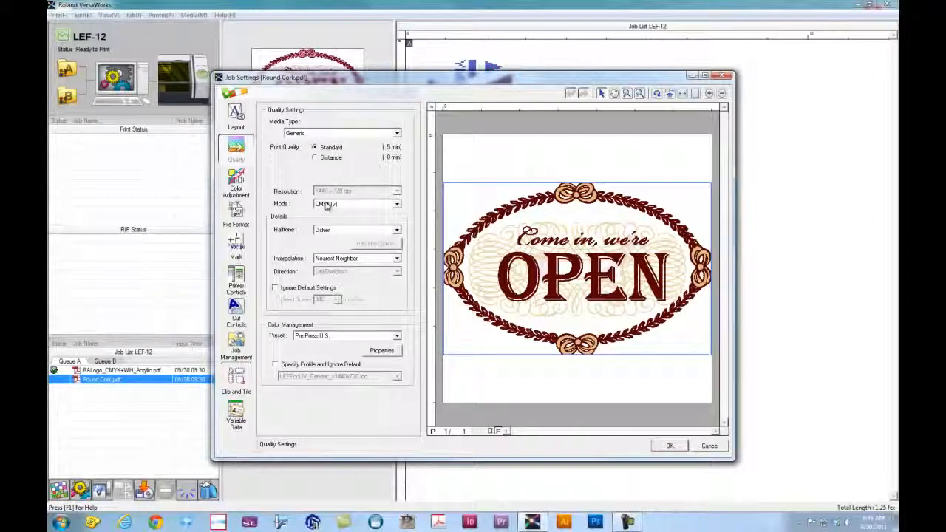
click(397, 204)
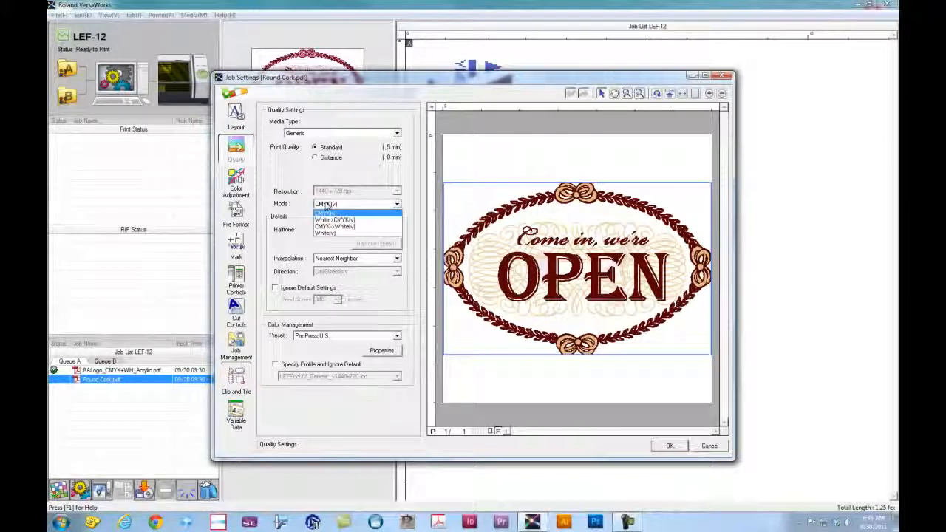
mouse_move(334, 220)
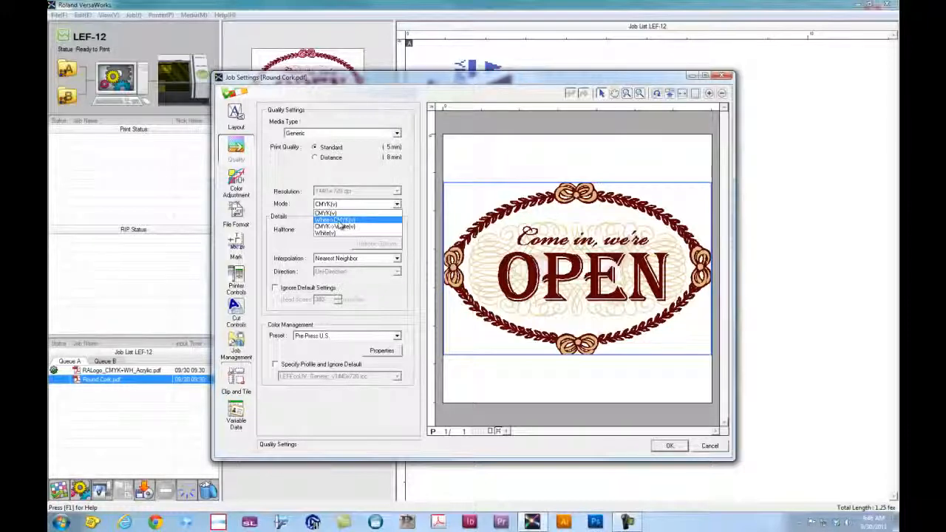
click(335, 221)
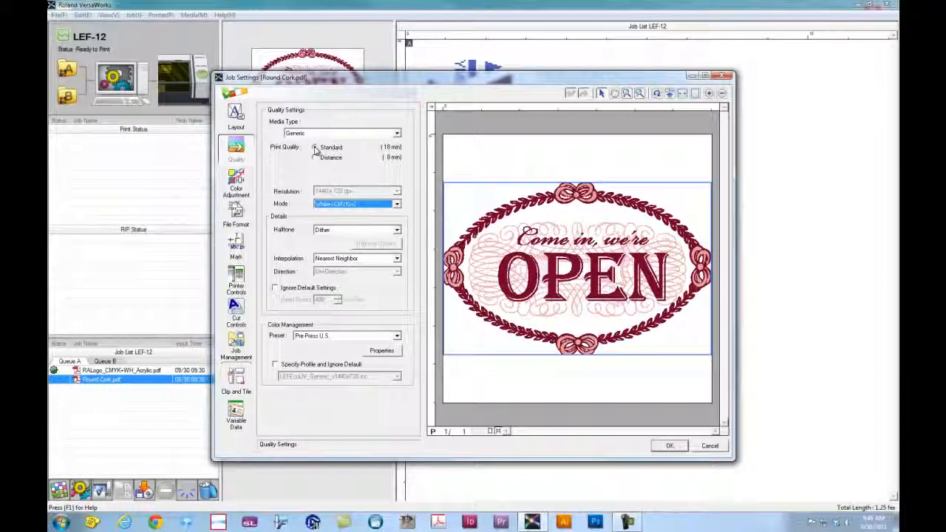
click(316, 148)
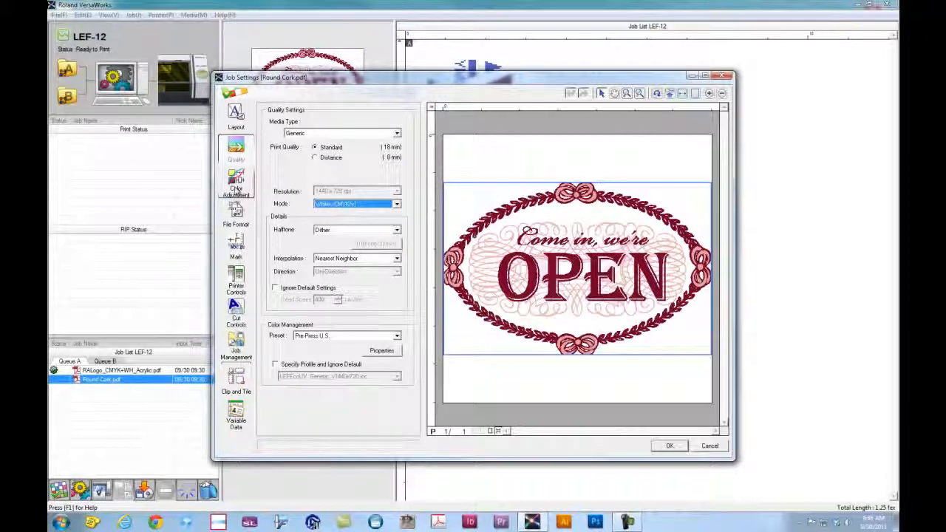
click(236, 184)
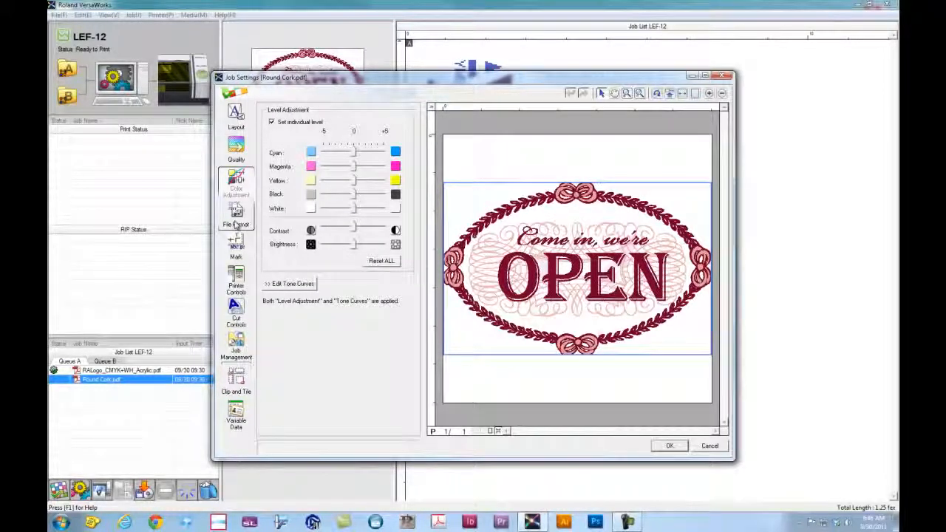
click(236, 244)
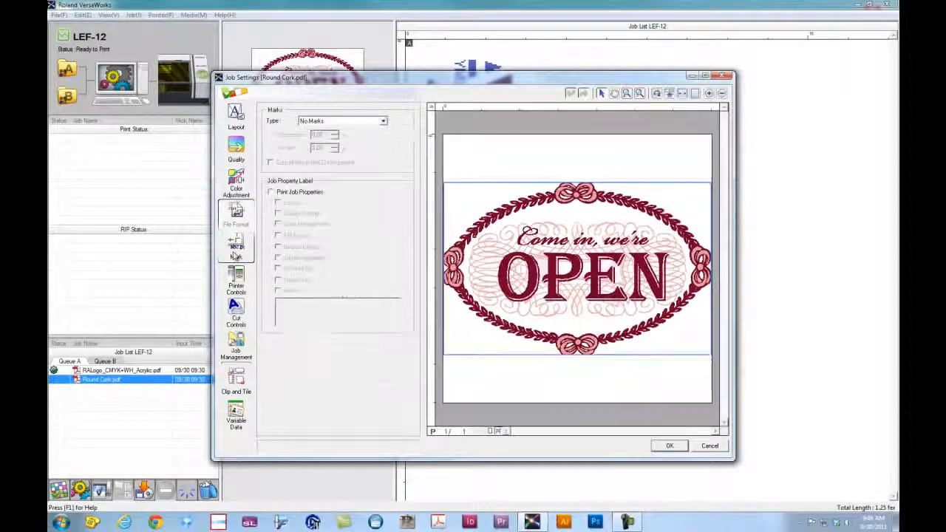
click(236, 279)
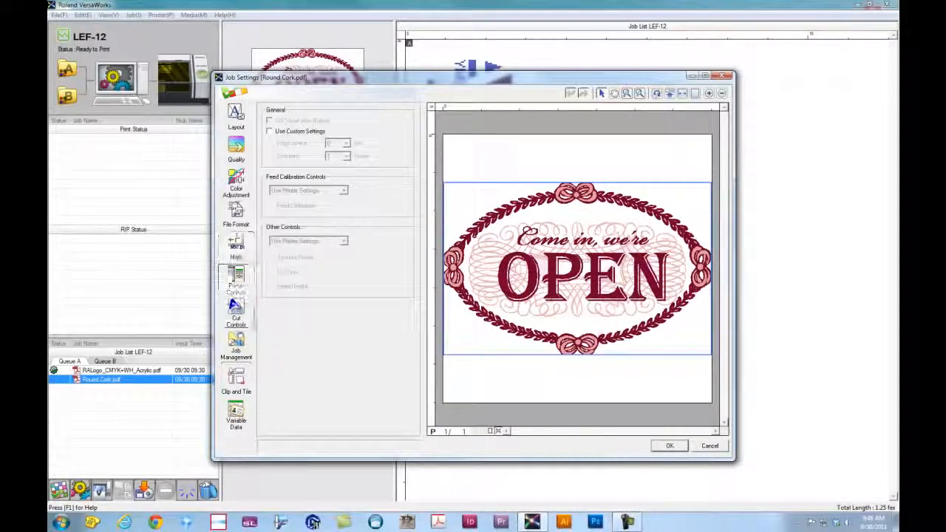
click(235, 380)
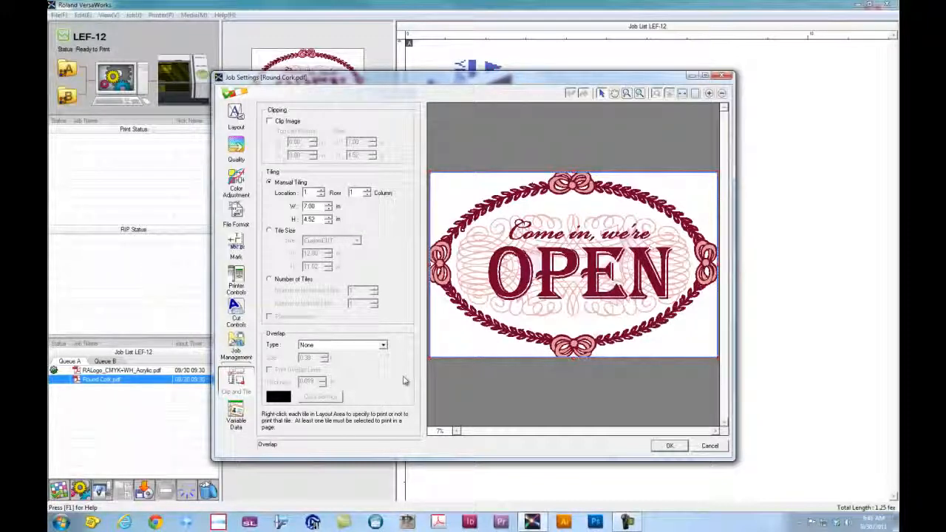
click(236, 148)
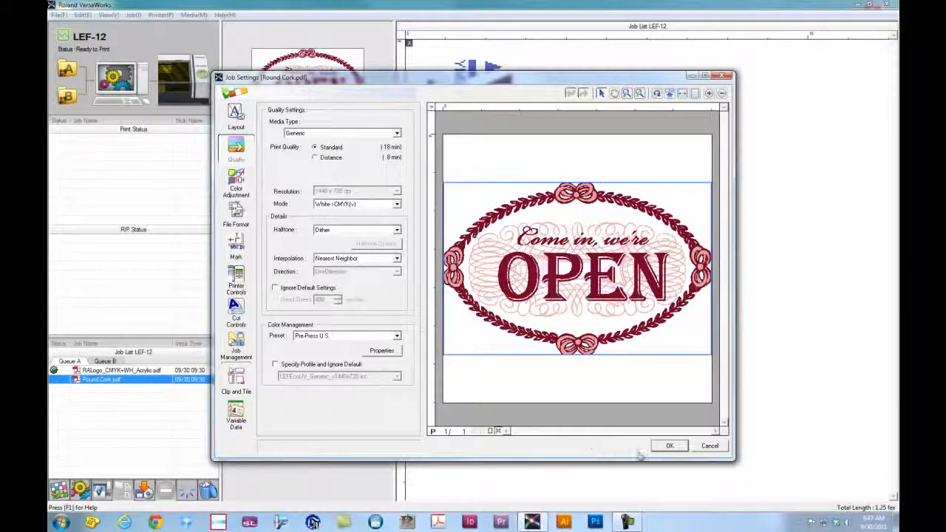
Apply the Round Cork.pdf job settings, then send it from Queue A to print
click(668, 446)
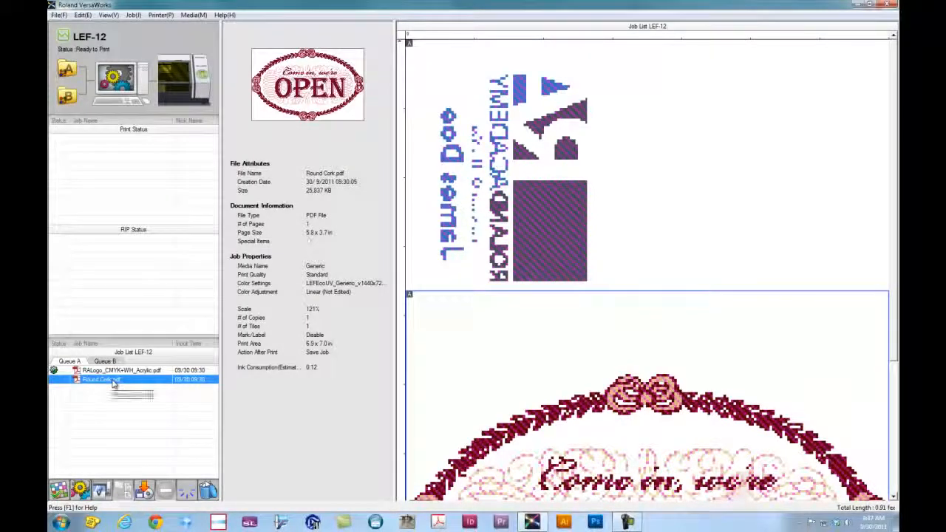
right_click(96, 379)
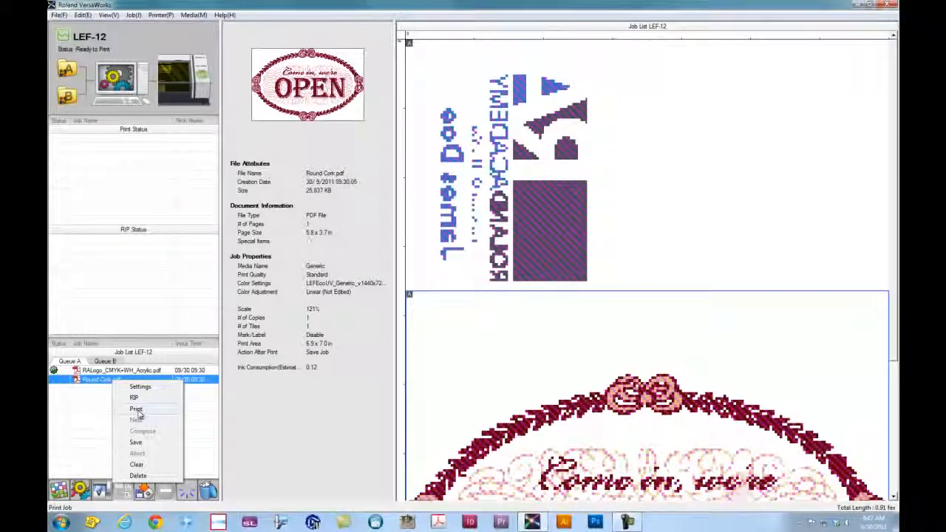
click(135, 409)
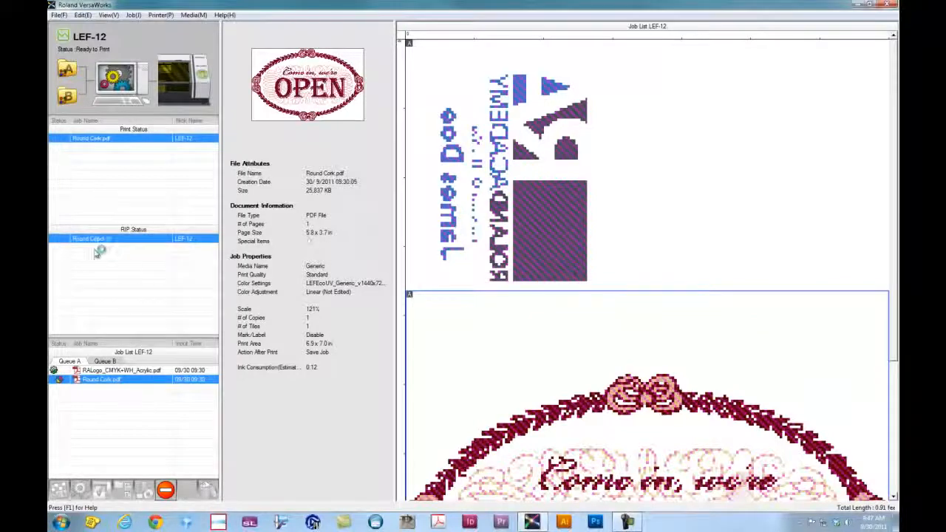
mouse_move(174, 310)
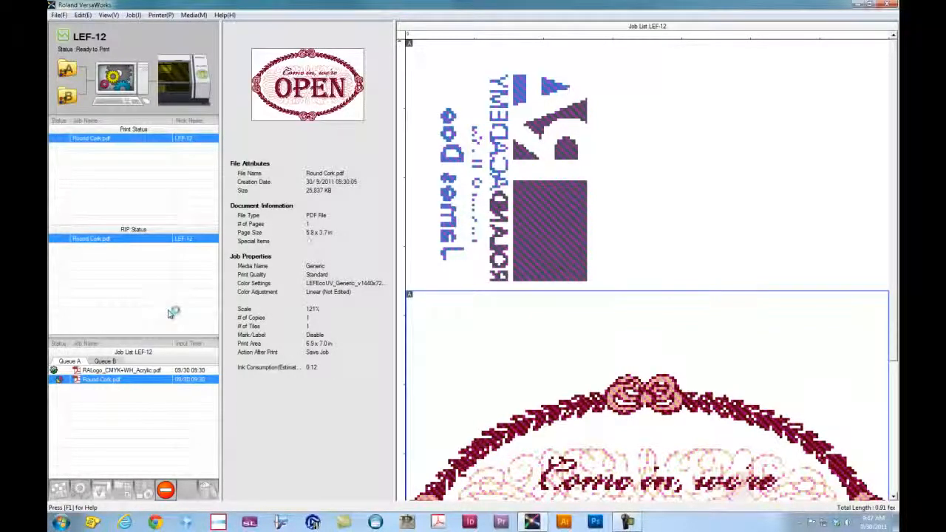